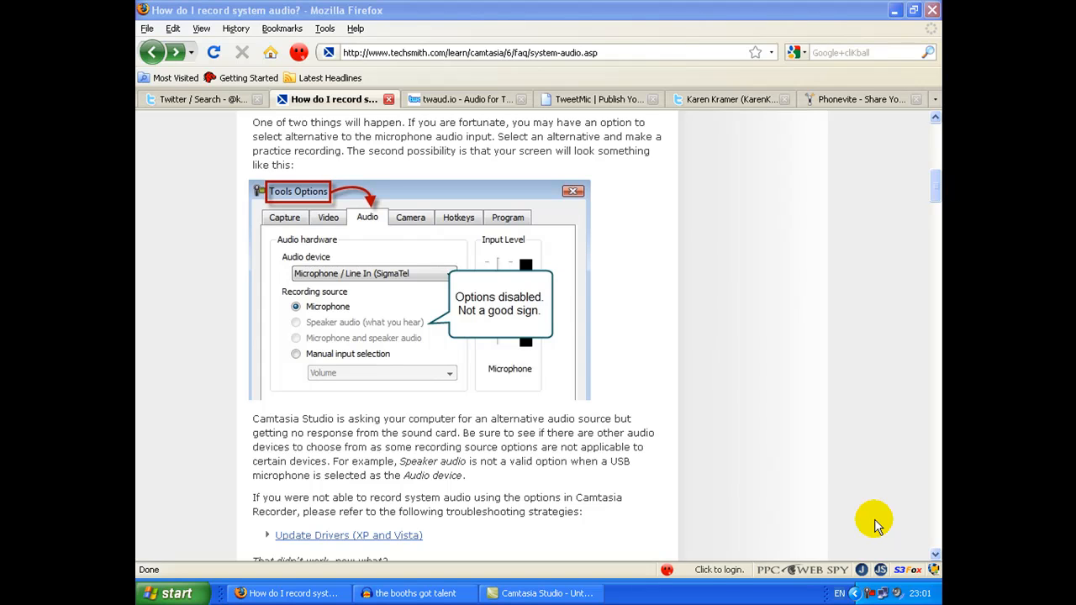
mouse_move(401, 52)
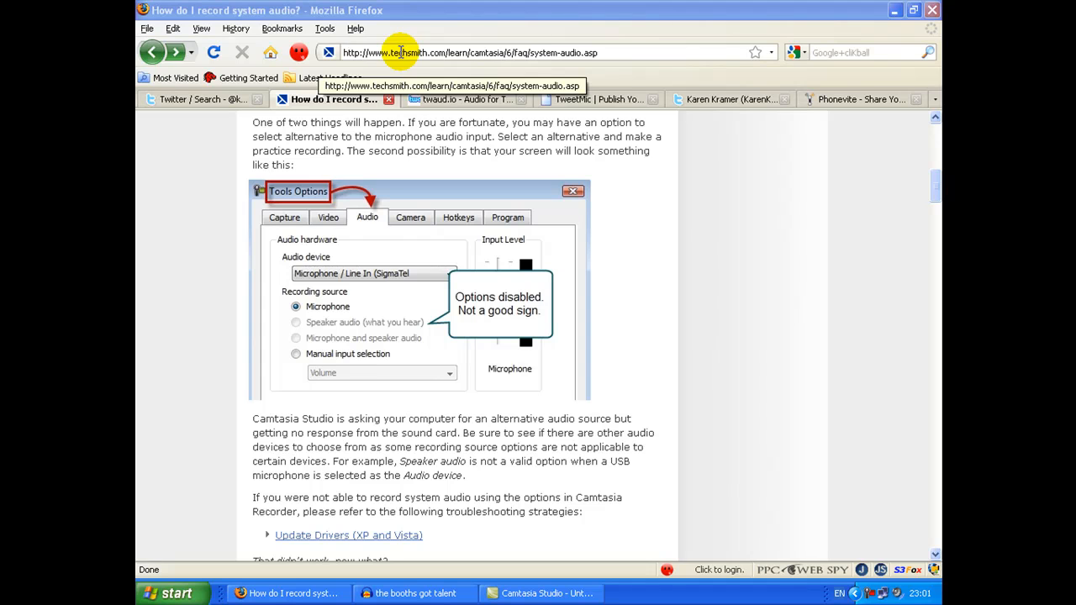
mouse_move(445, 202)
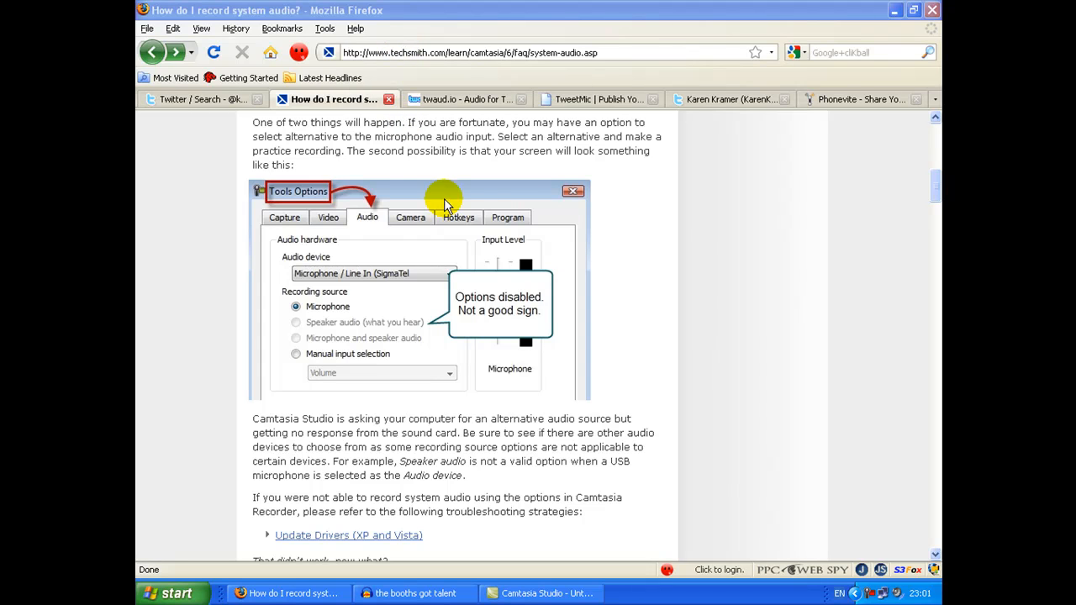
mouse_move(622, 225)
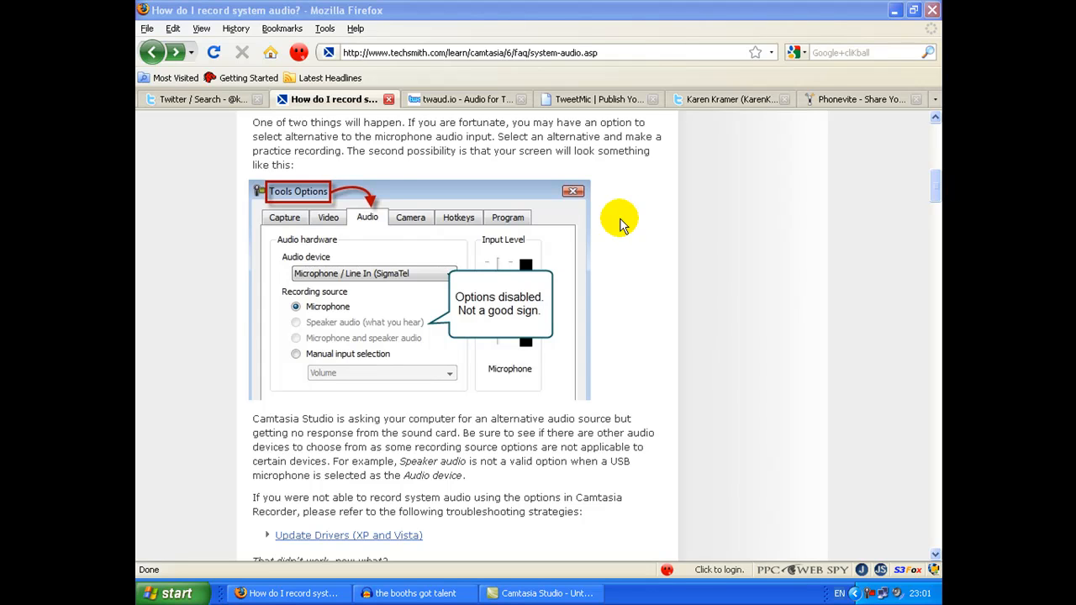
mouse_move(887, 516)
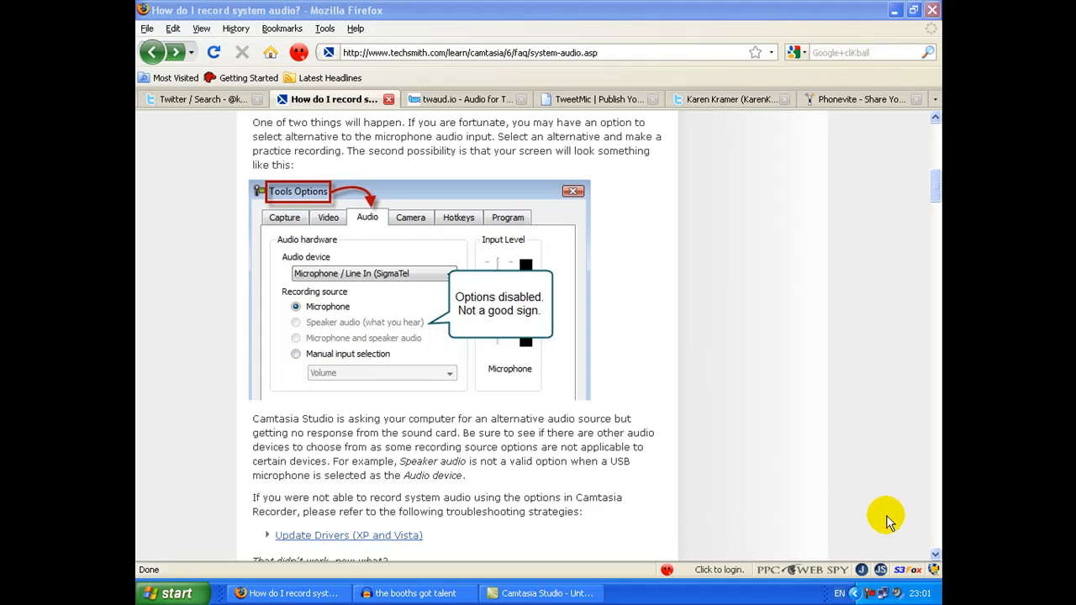
mouse_move(816, 517)
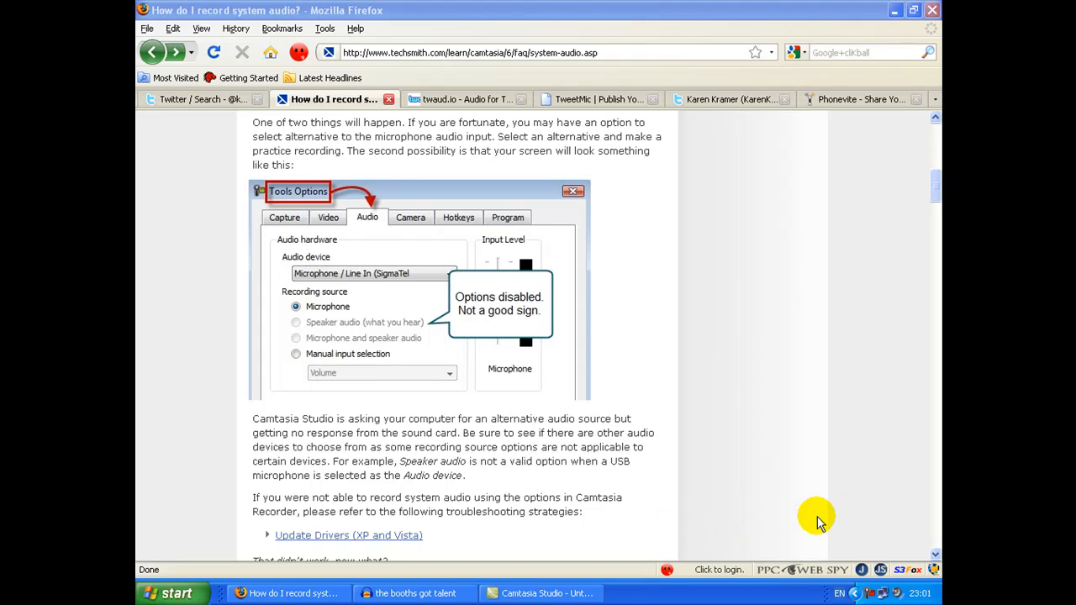
mouse_move(784, 490)
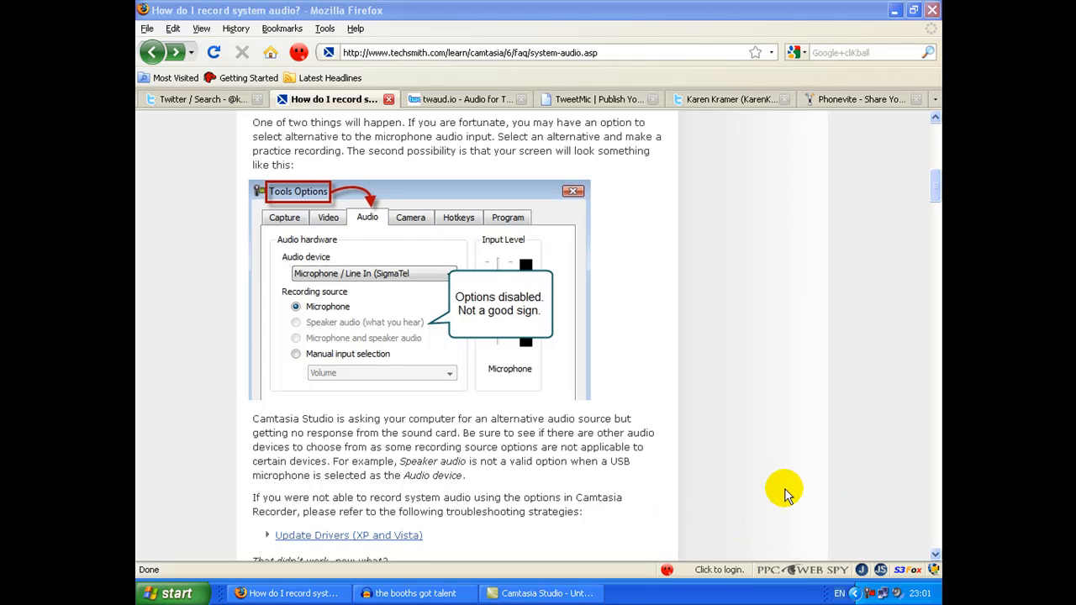
mouse_move(280, 275)
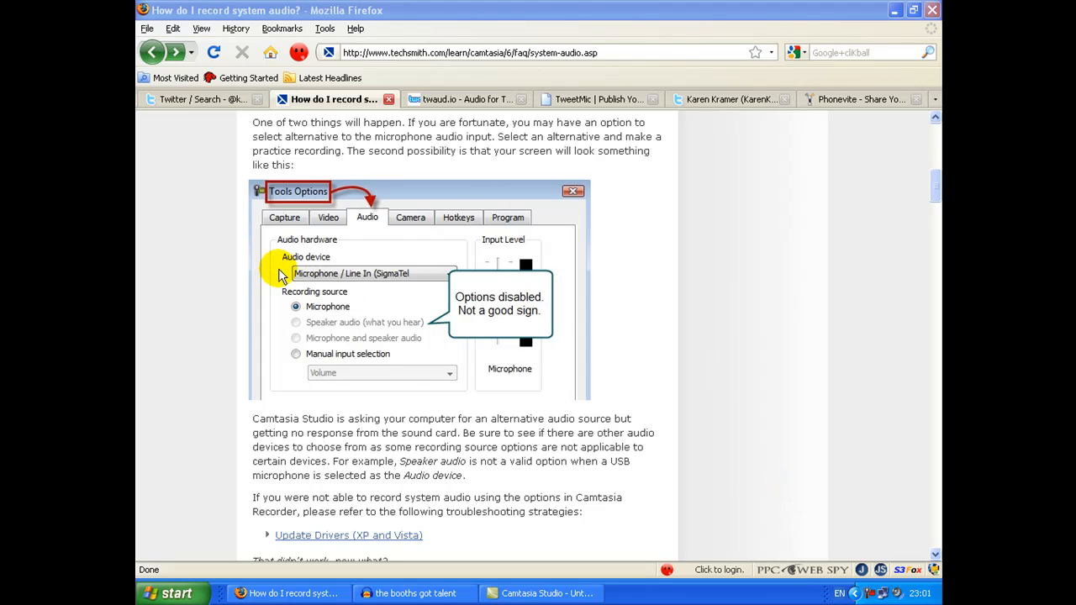
mouse_move(384, 284)
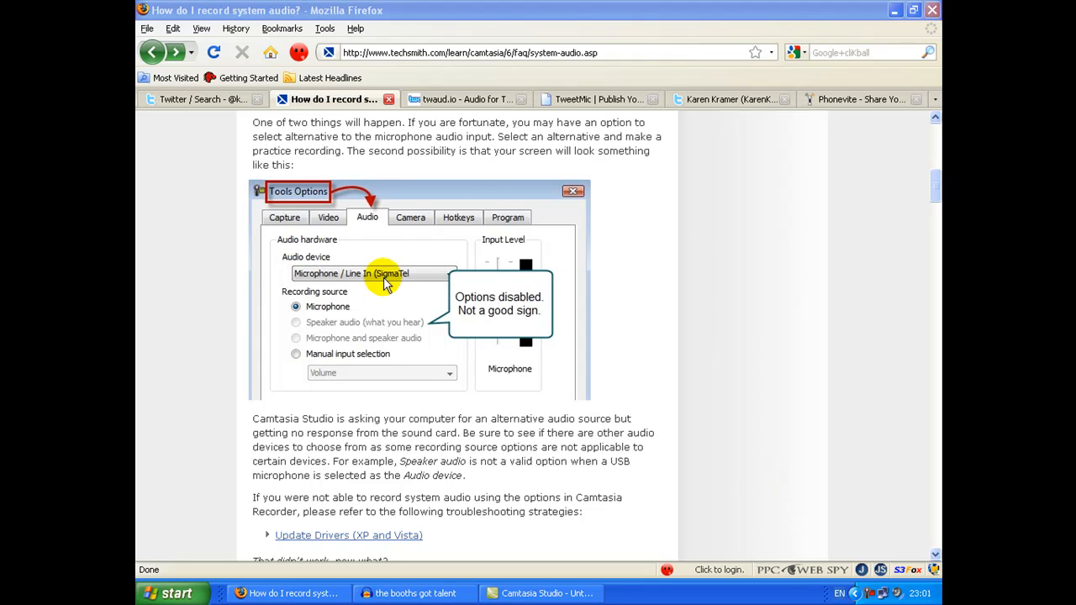
mouse_move(377, 302)
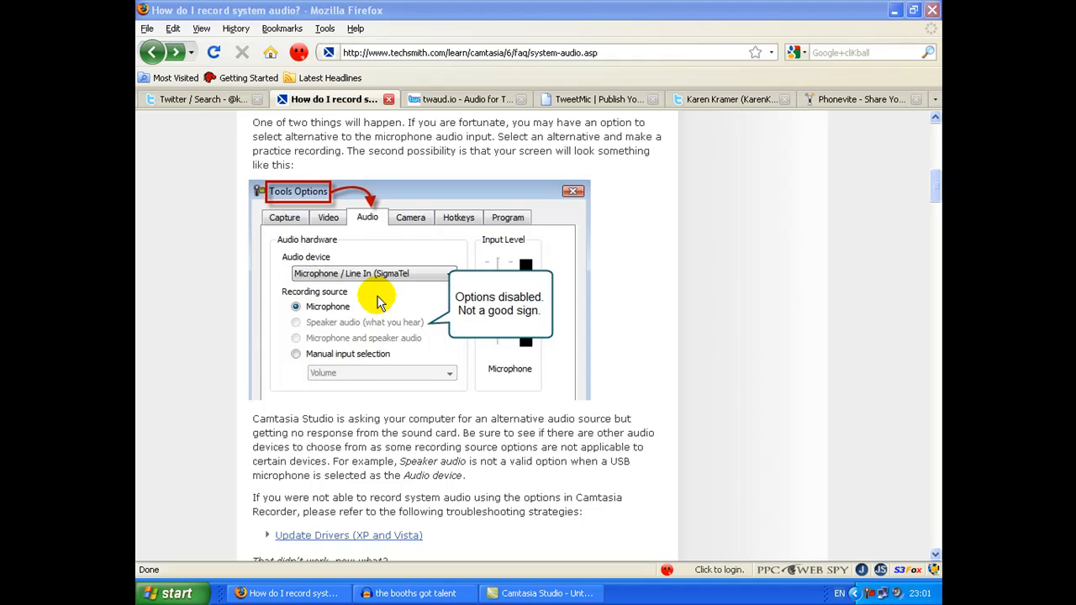
mouse_move(350, 355)
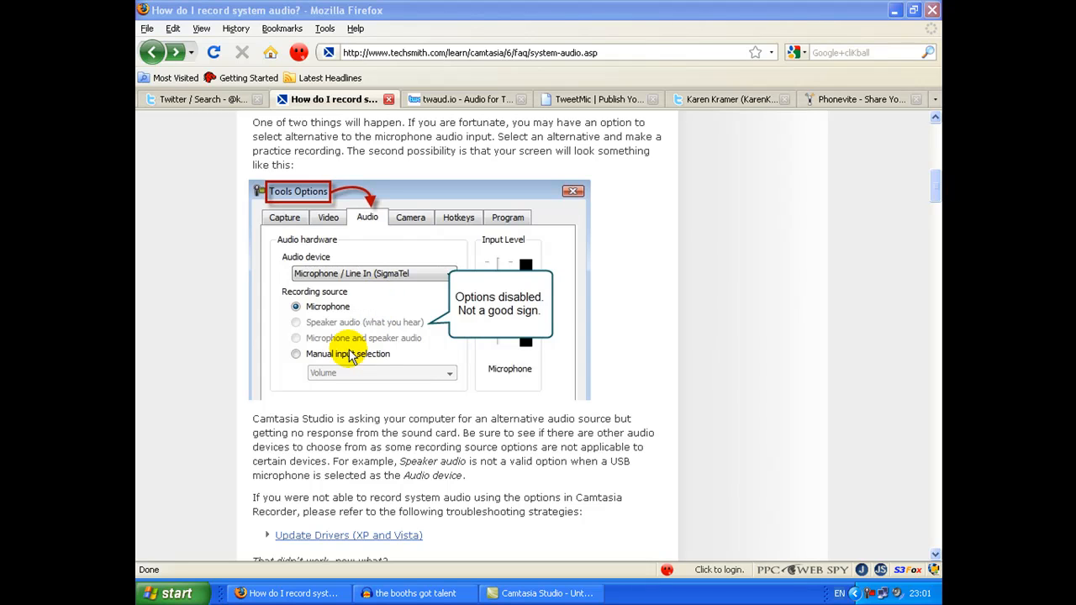
mouse_move(317, 339)
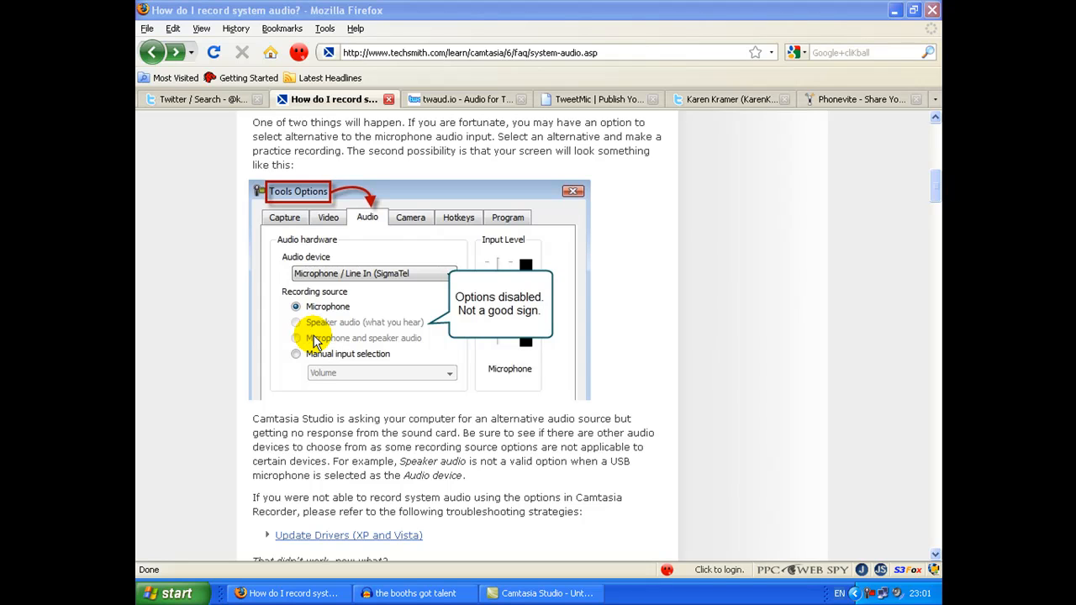
mouse_move(296, 336)
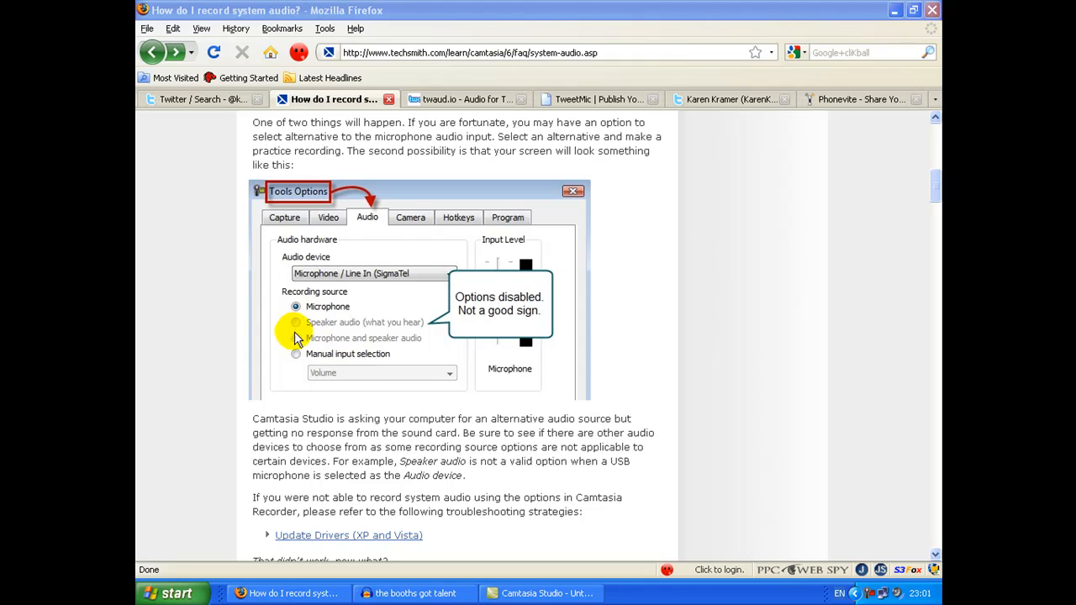
mouse_move(296, 343)
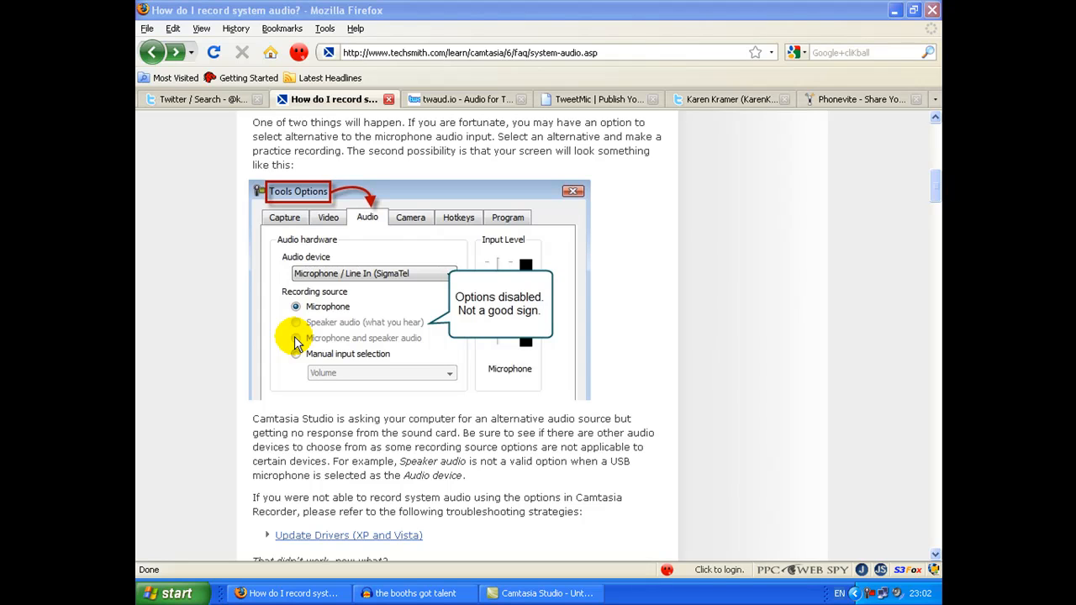
mouse_move(725, 250)
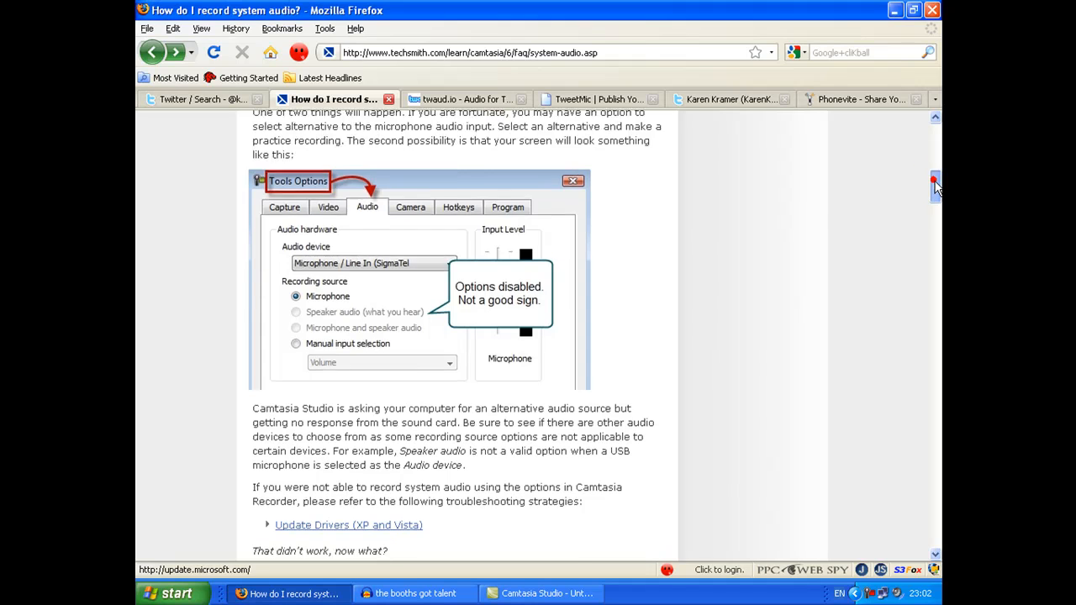
scroll("down", 3)
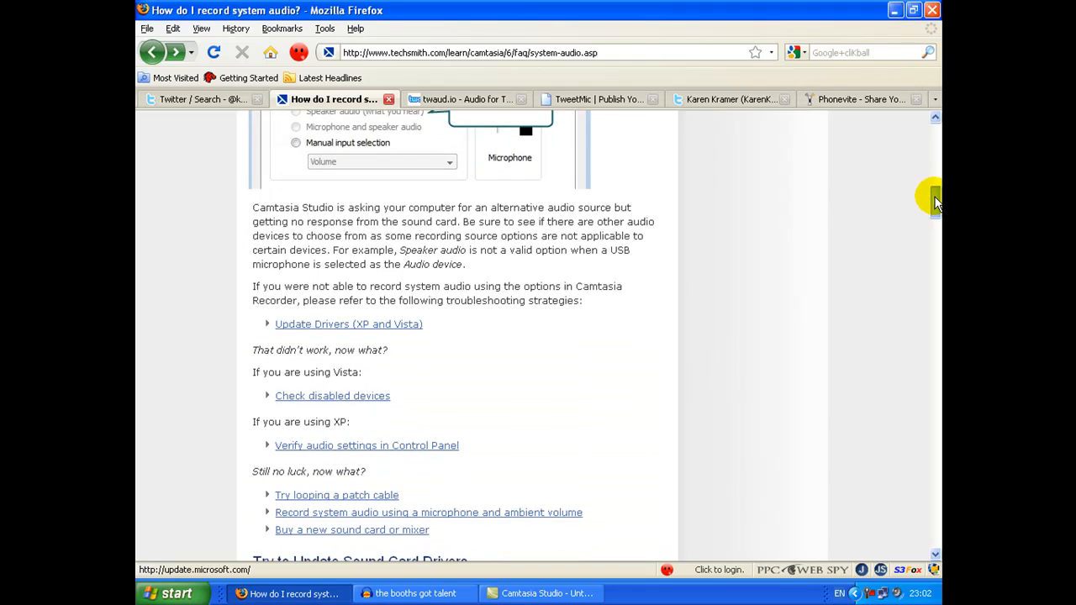
scroll("down", 3)
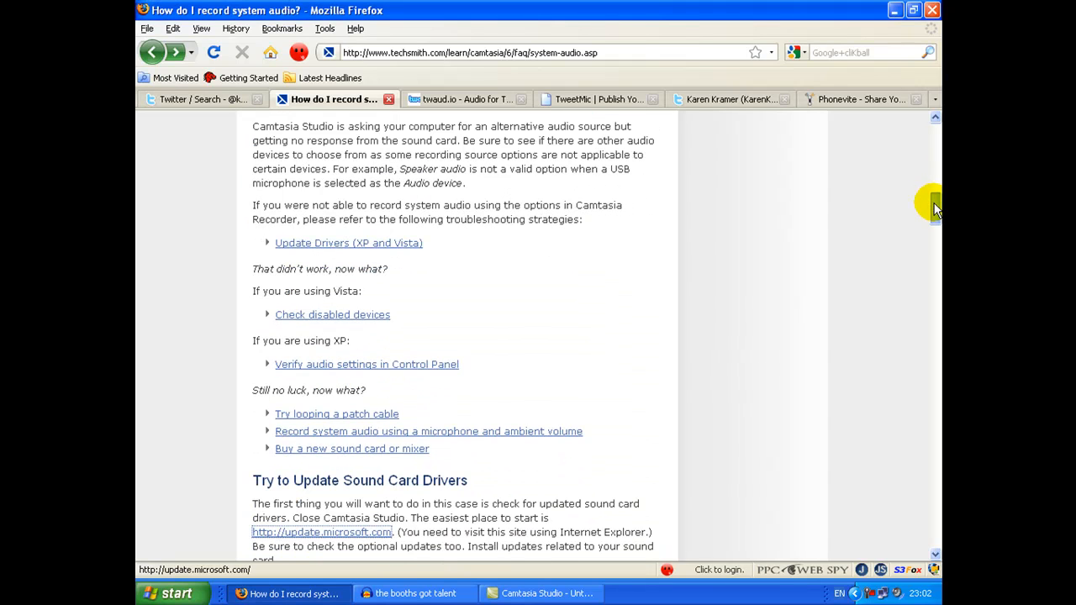
scroll("down", 3)
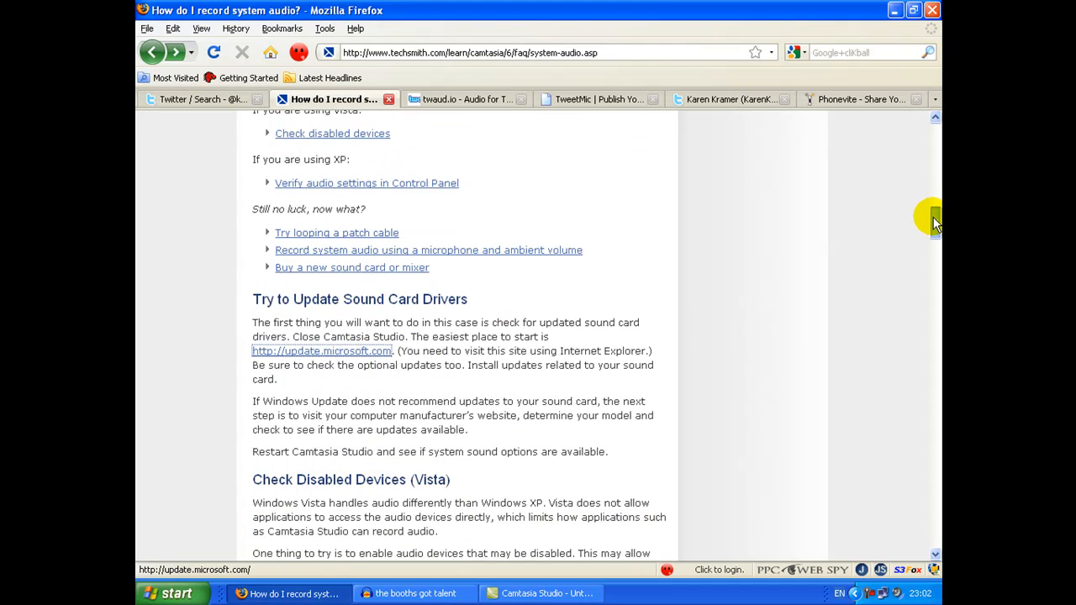
scroll("down", 3)
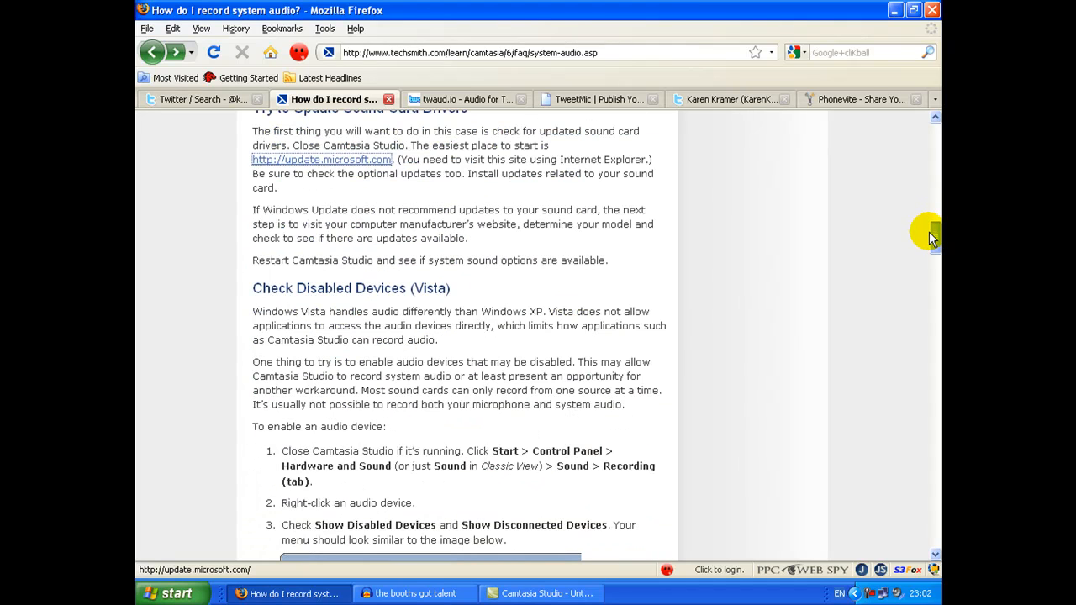
scroll("down", 3)
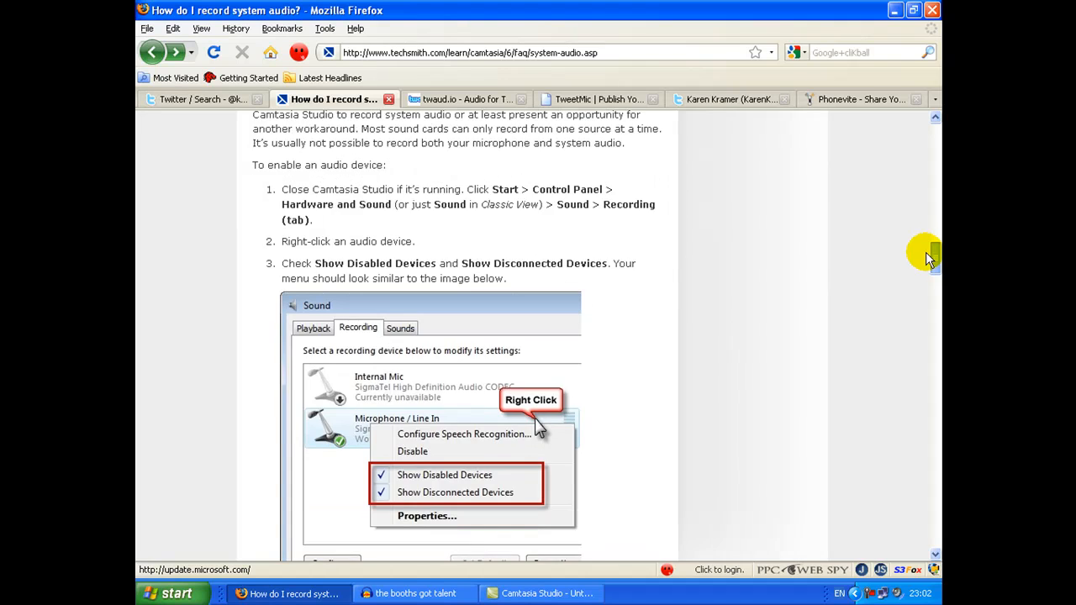
scroll("down", 3)
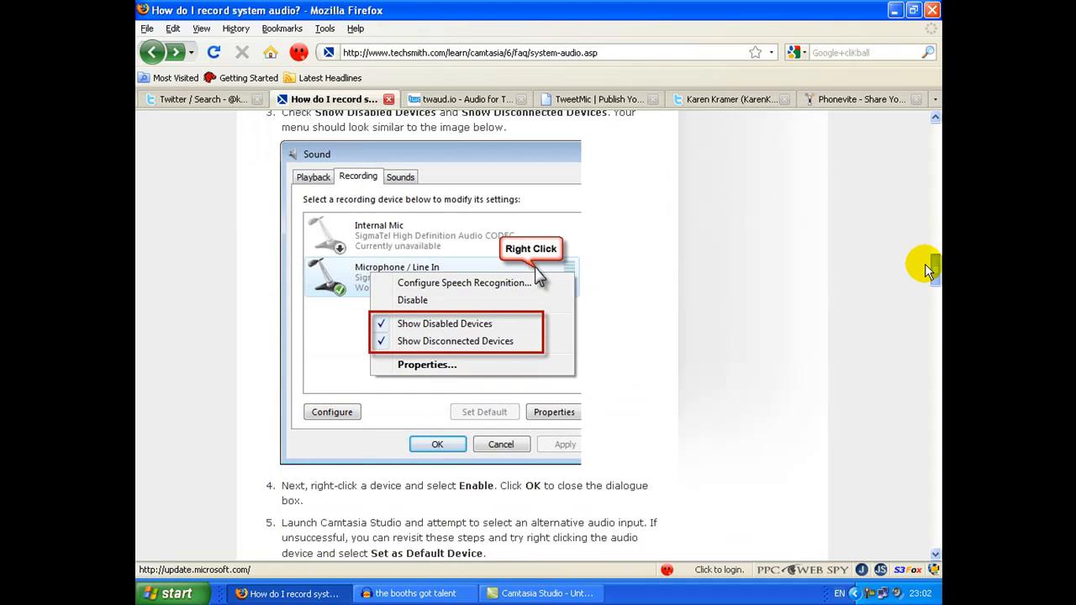
scroll("down", 3)
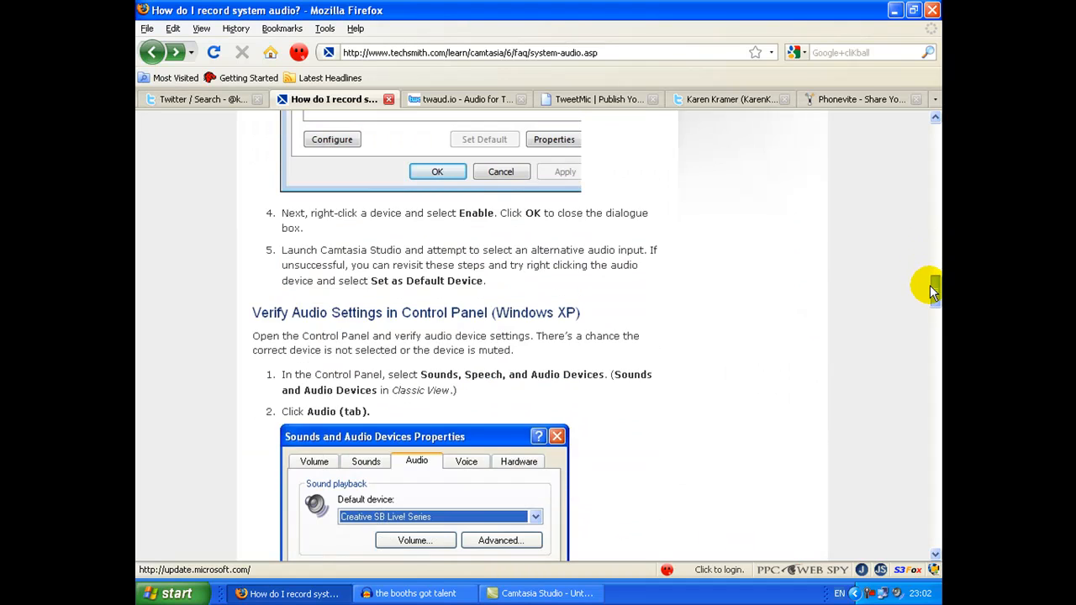
scroll("down", 3)
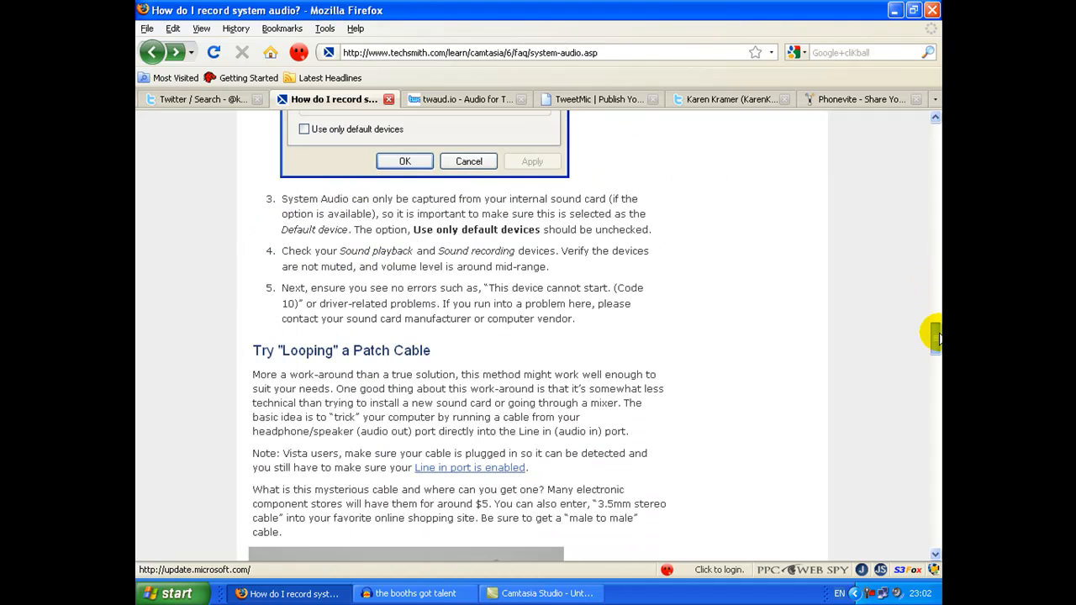
scroll("down", 3)
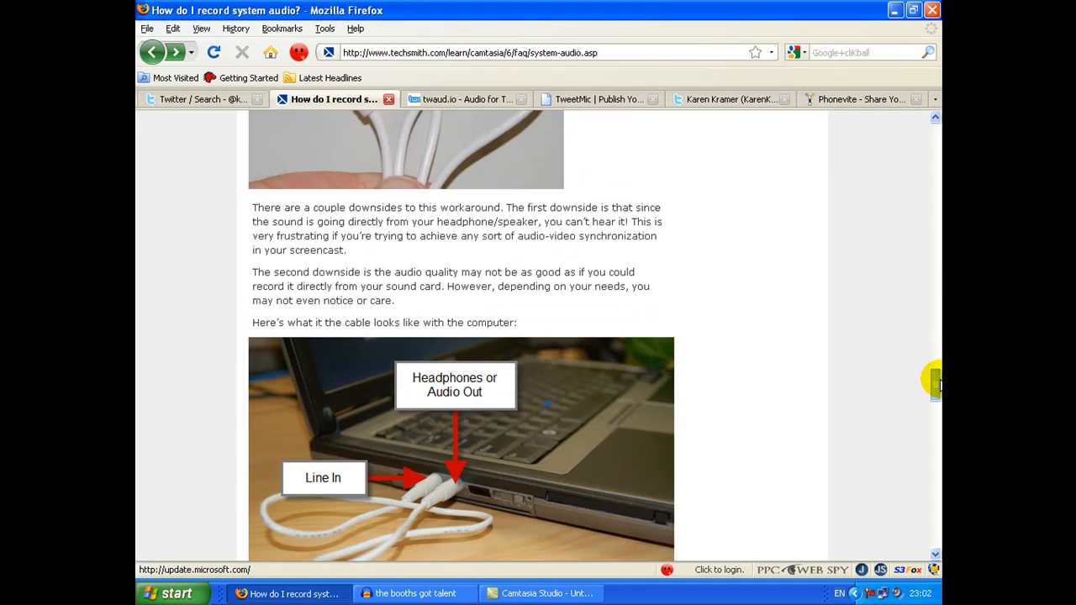
scroll("down", 3)
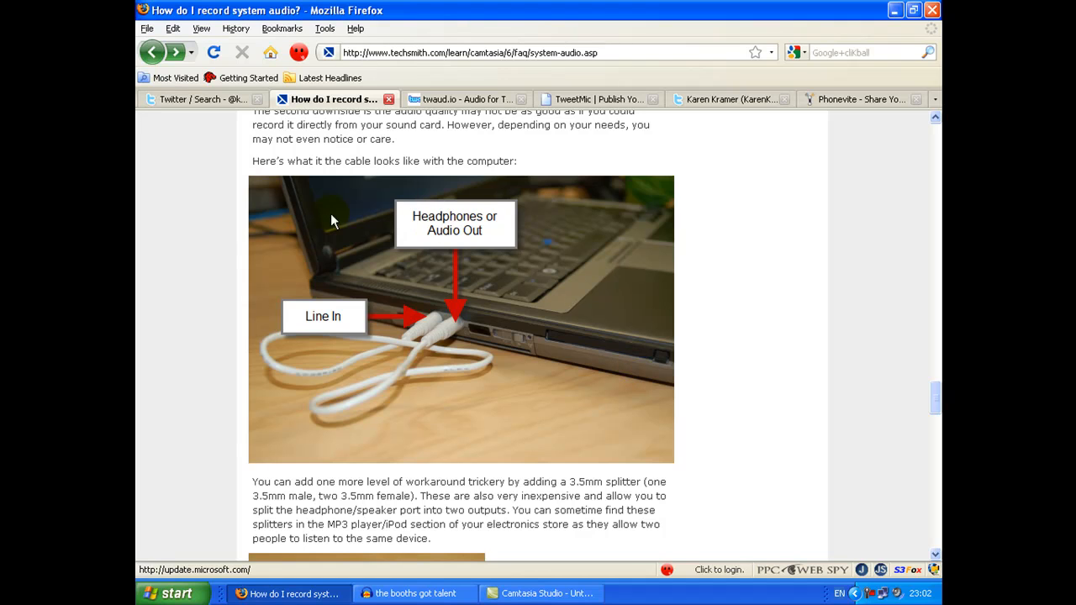
mouse_move(935, 397)
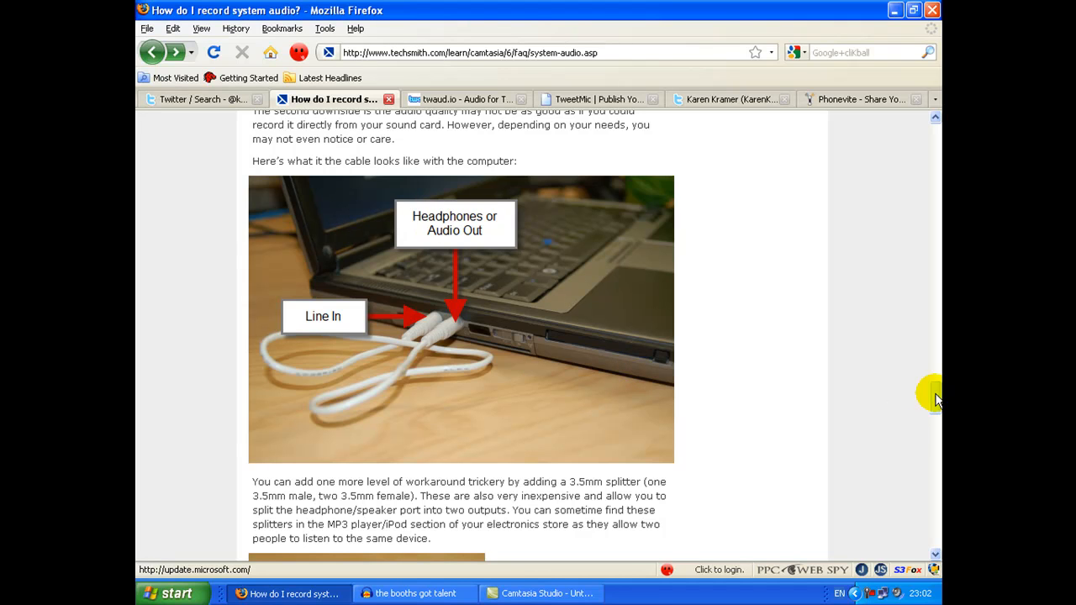
scroll("down", 3)
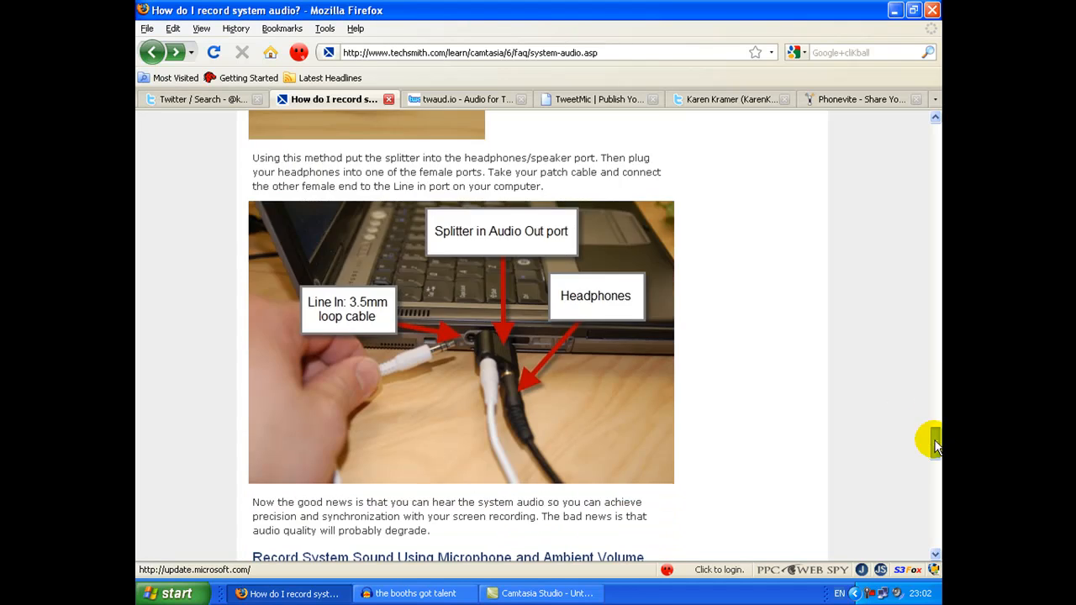
mouse_move(870, 395)
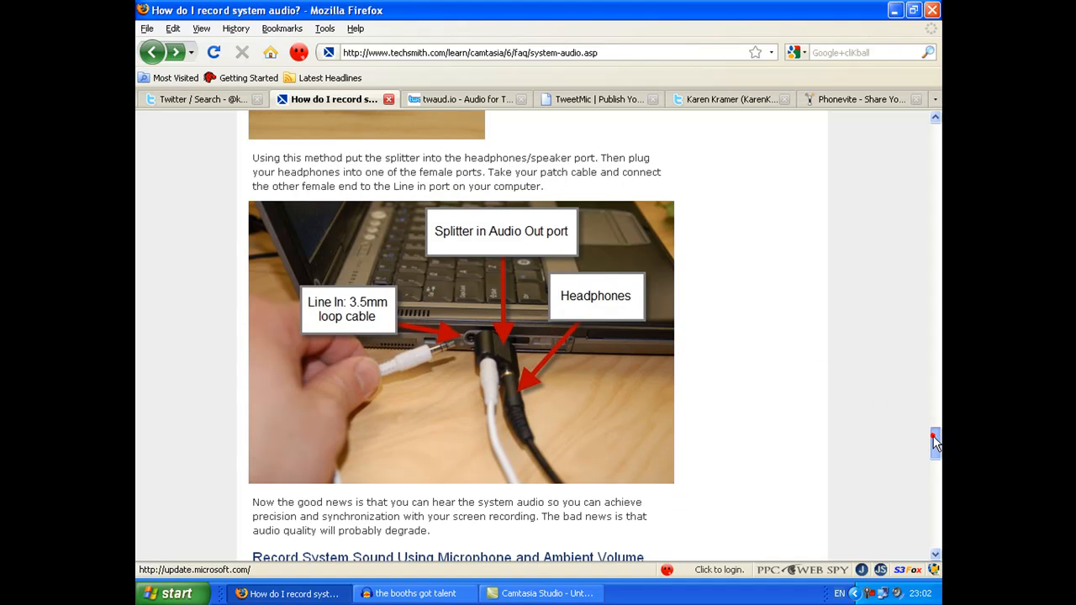
scroll("down", 3)
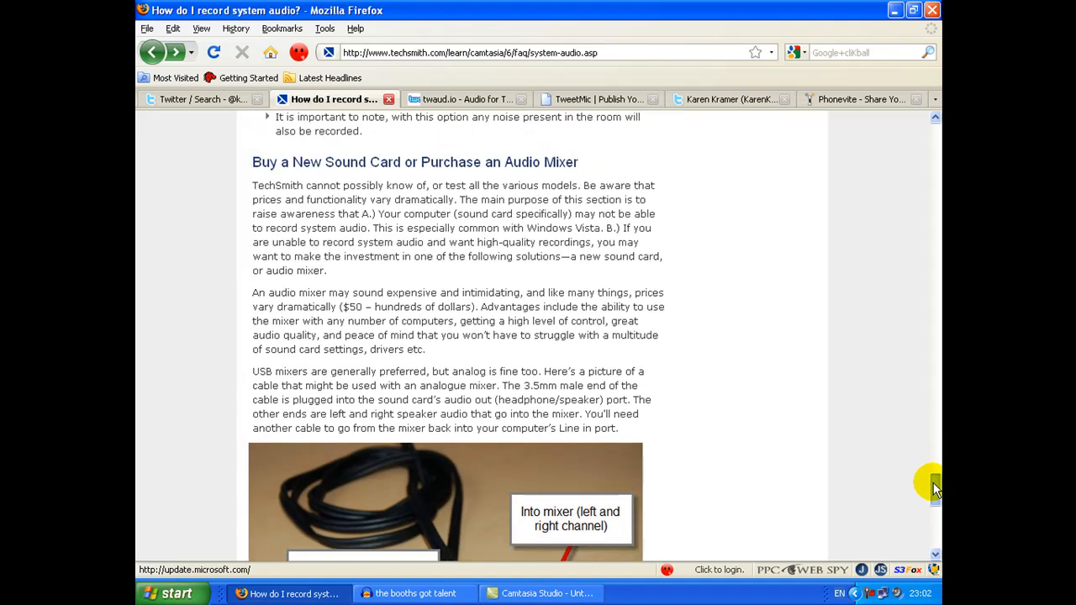
scroll("down", 3)
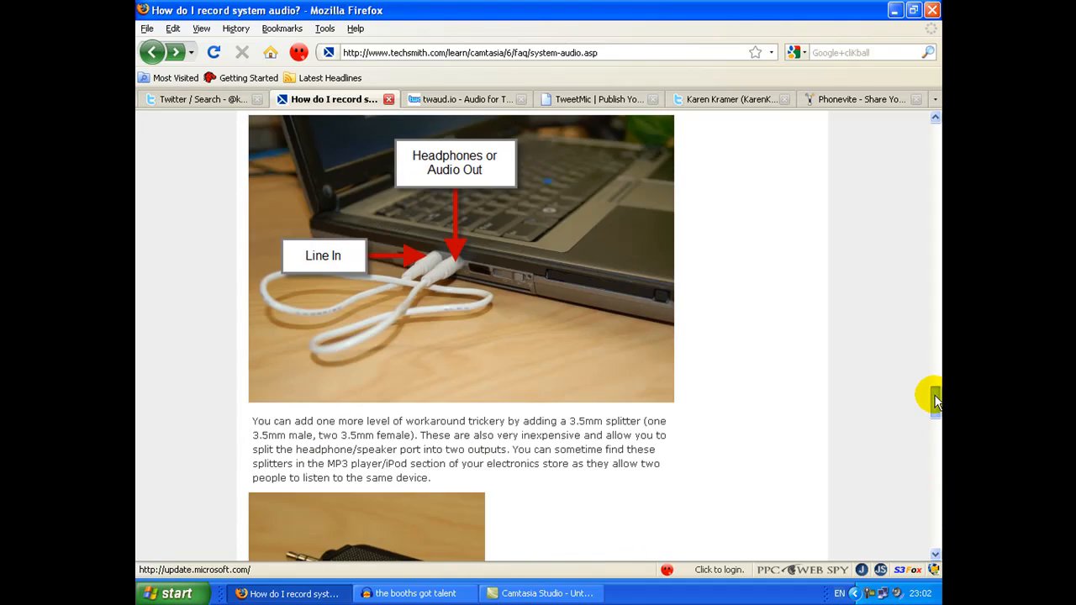
scroll("up", 3)
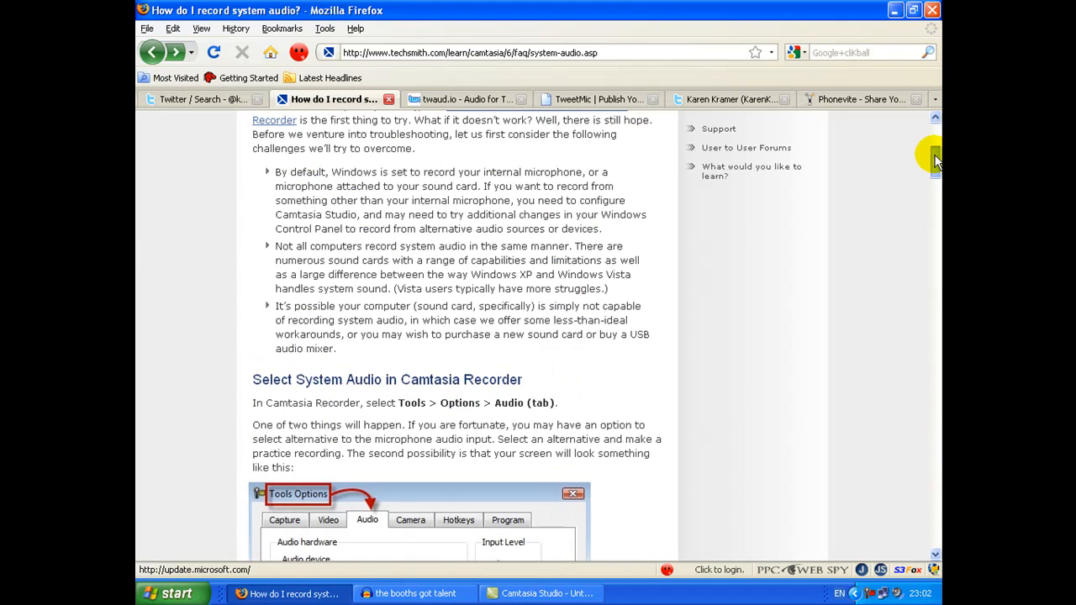
scroll("up", 3)
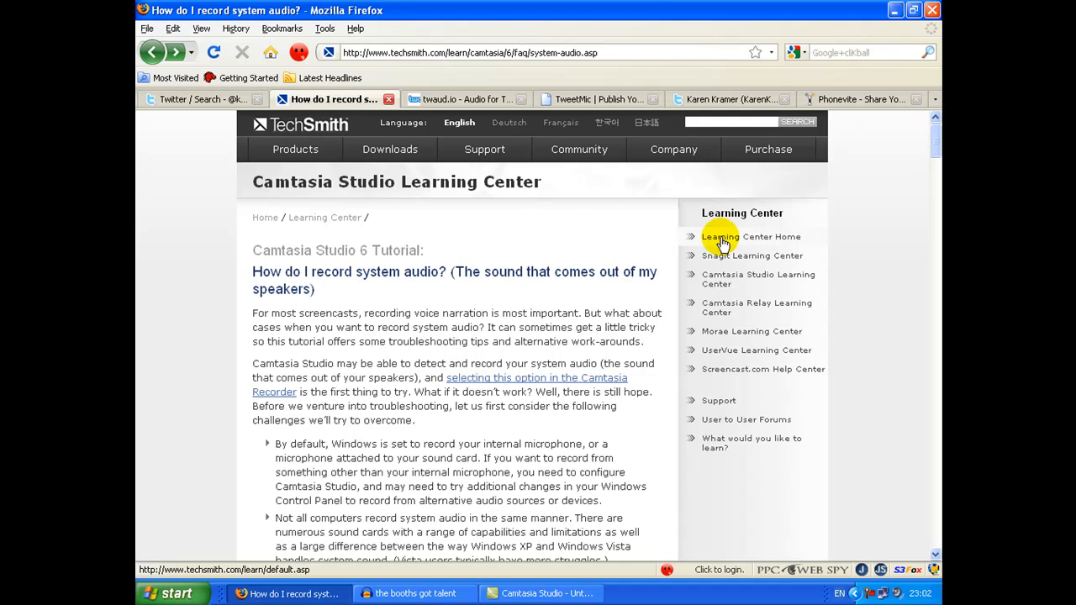
scroll("down", 3)
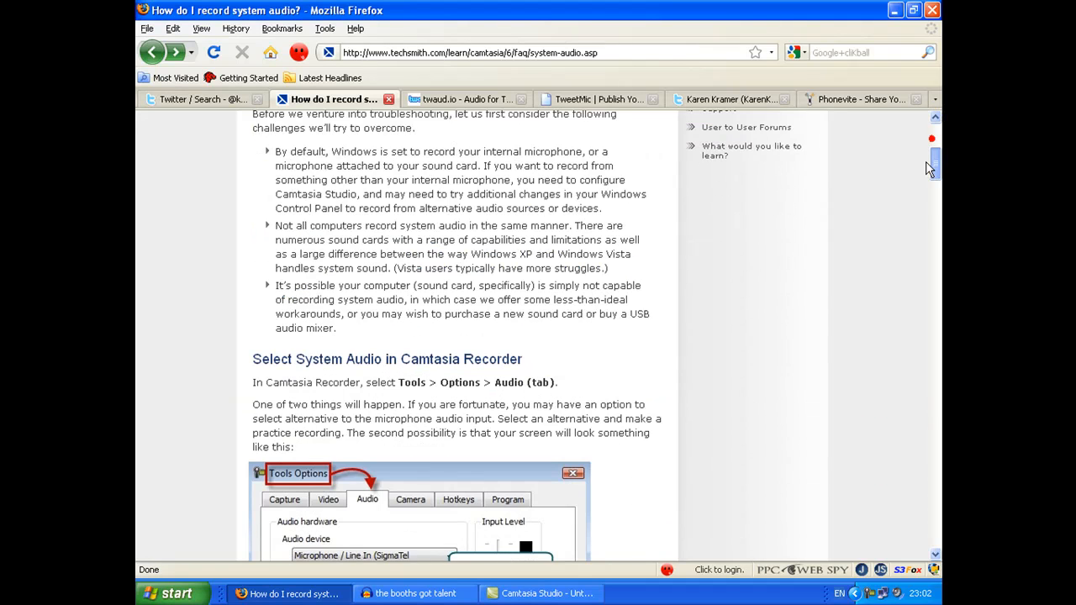
scroll("down", 3)
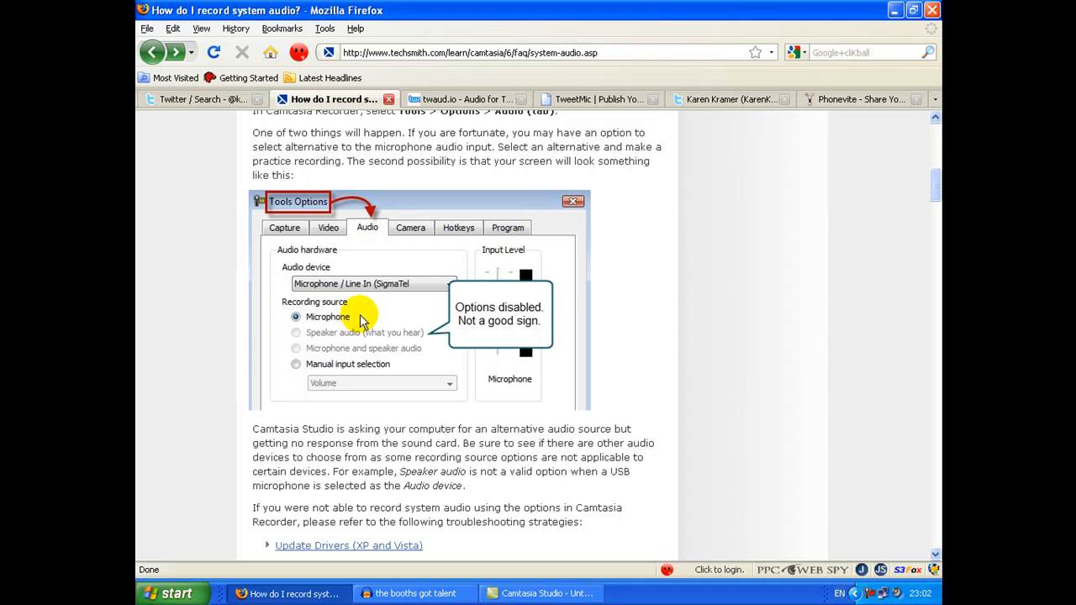
mouse_move(397, 264)
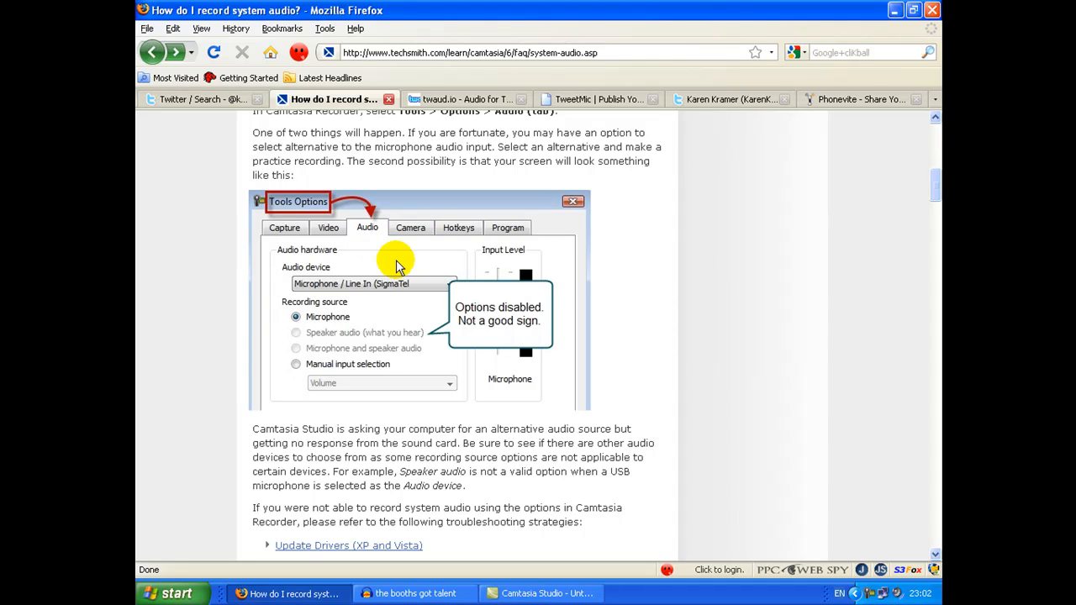